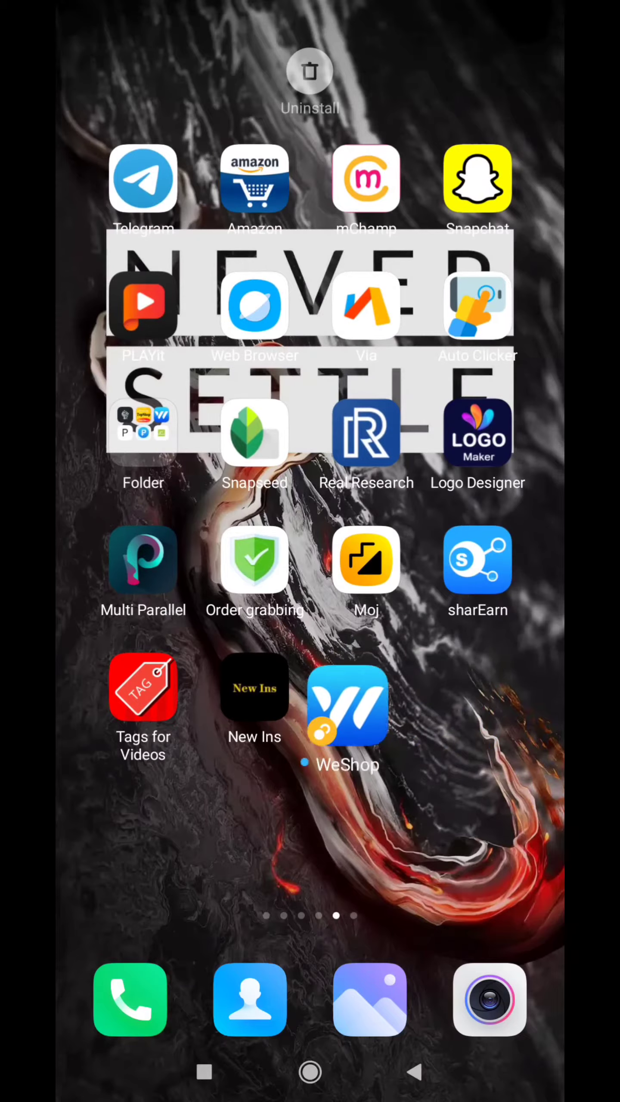
Step: Move the WeShop icon on the home screen and launch the app to its login page
drag(347, 706, 356, 829)
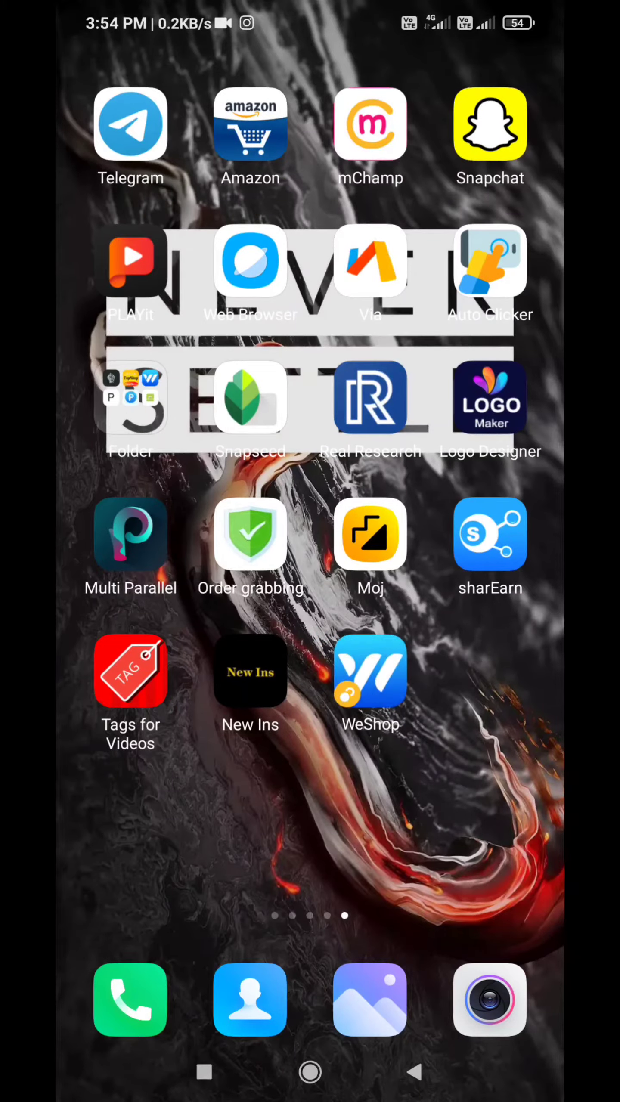
click(130, 535)
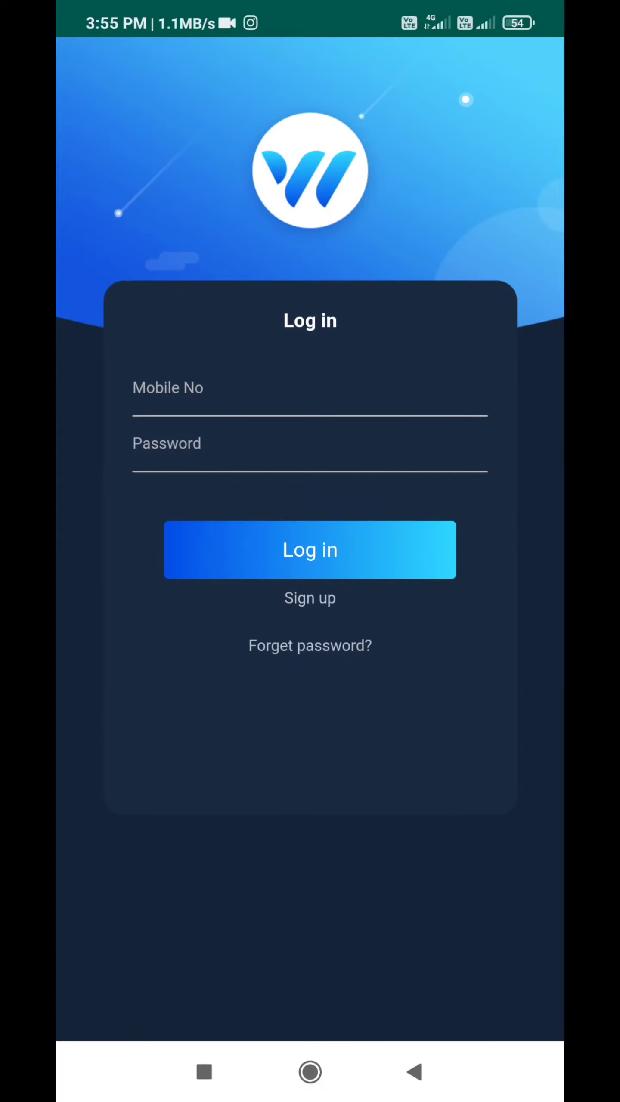
Step: Open the Sign up form and submit a new WeShop account registration
click(310, 597)
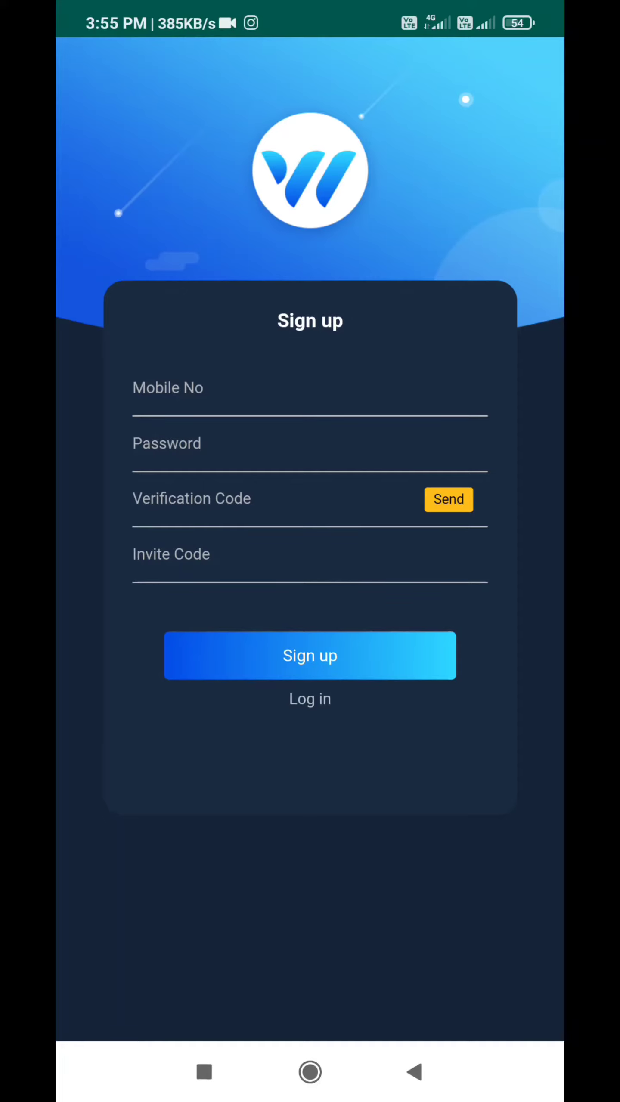
click(309, 387)
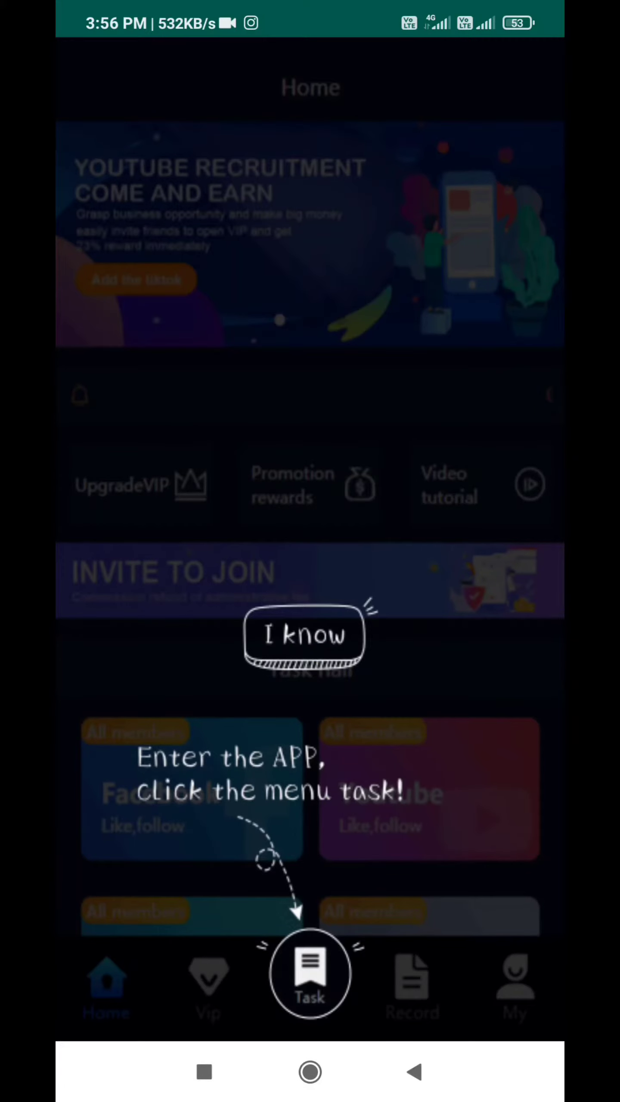
Step: Dismiss both first-use tips with 'I know' and open the Me tab
click(309, 973)
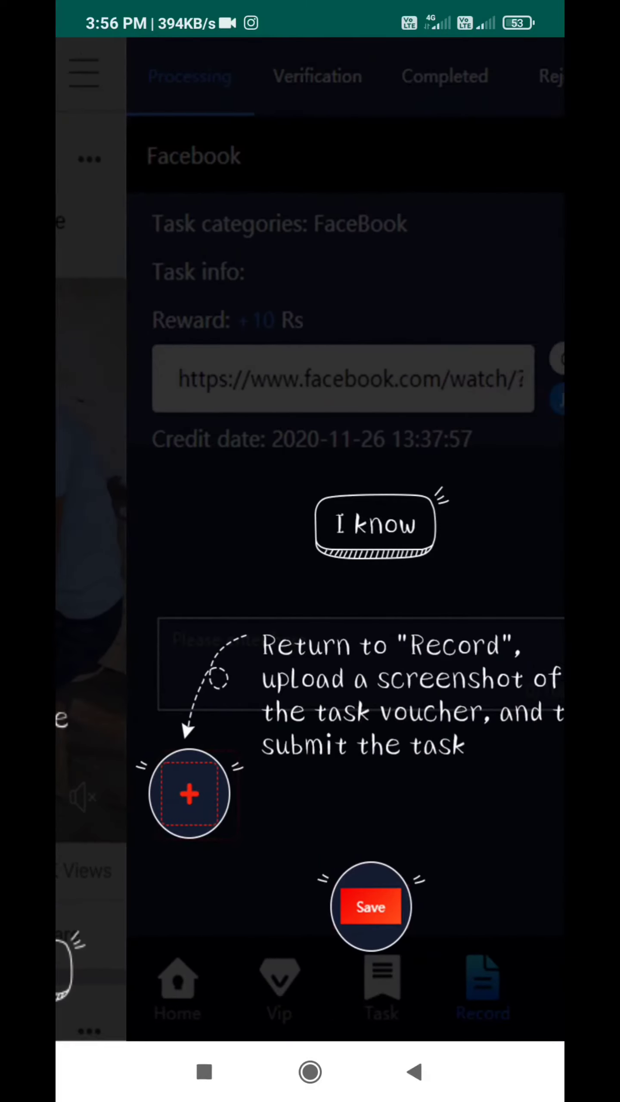
click(177, 990)
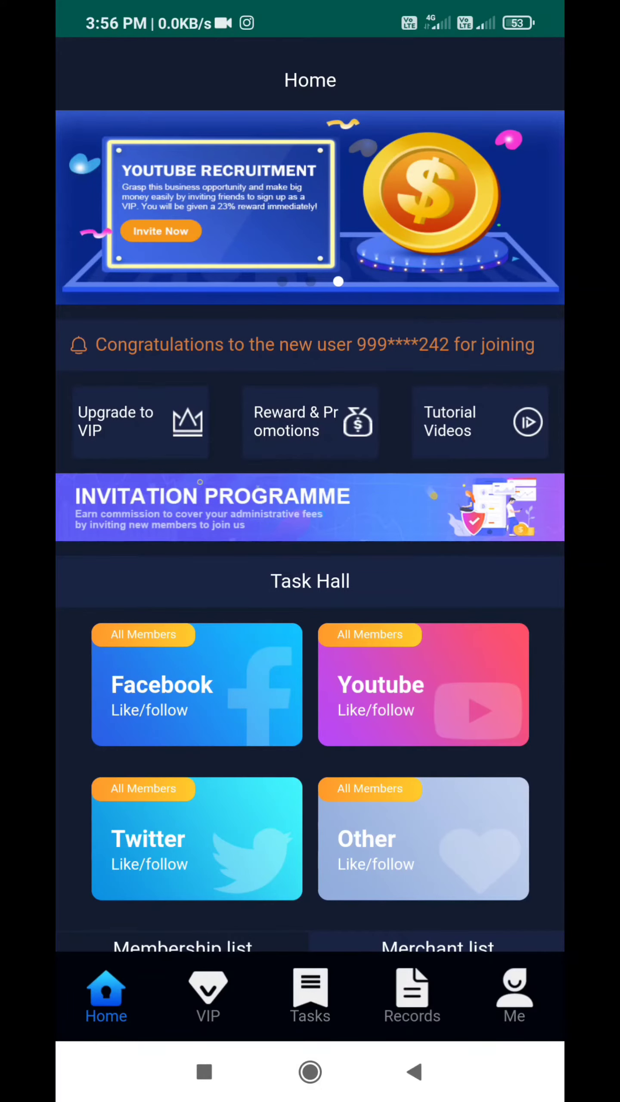
click(513, 991)
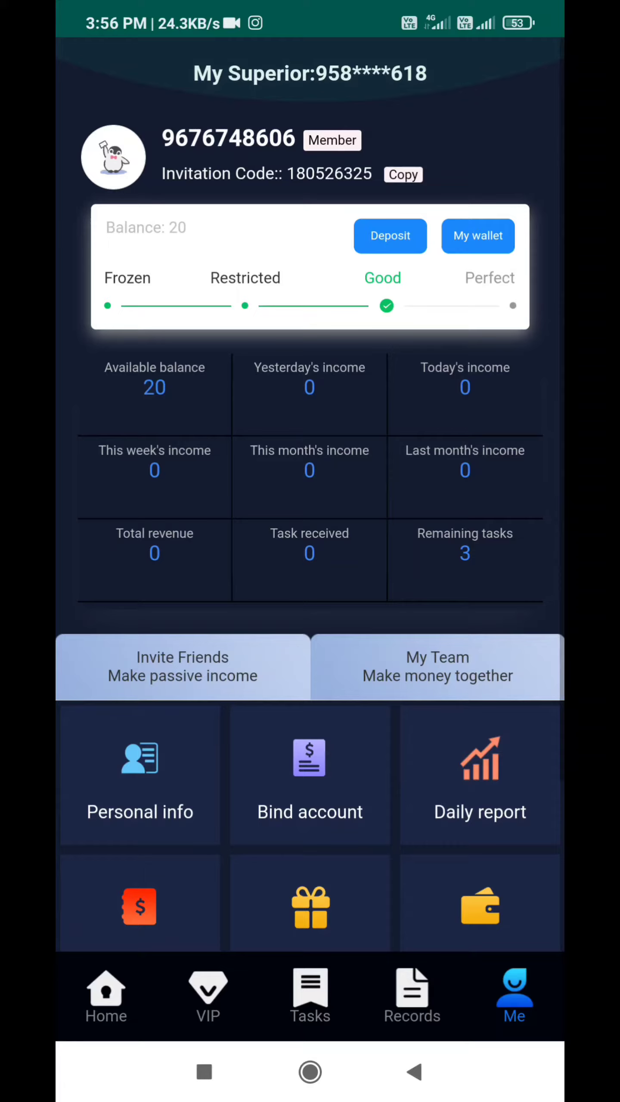
Step: Scroll the Me page, then return to the Home page with Task Hall and membership list
scroll(down, 3)
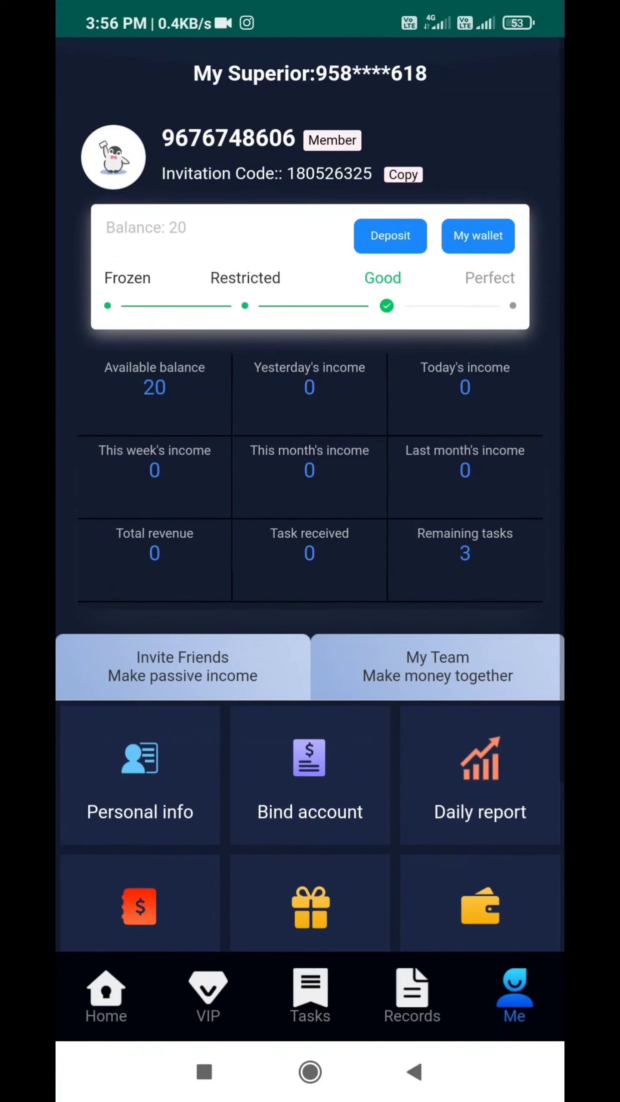
click(105, 994)
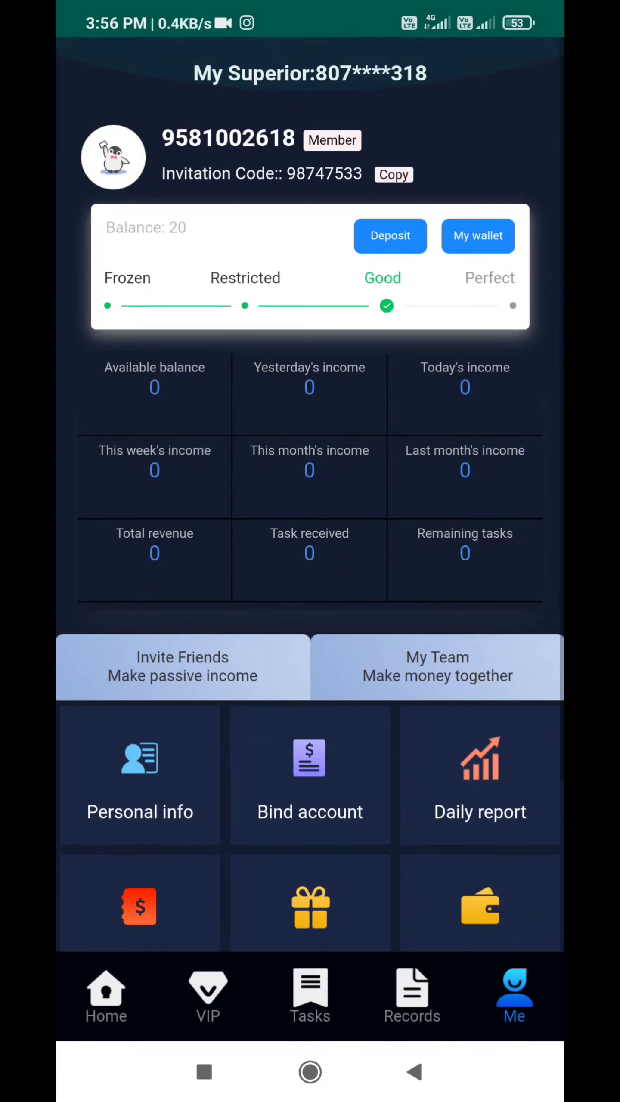
click(478, 235)
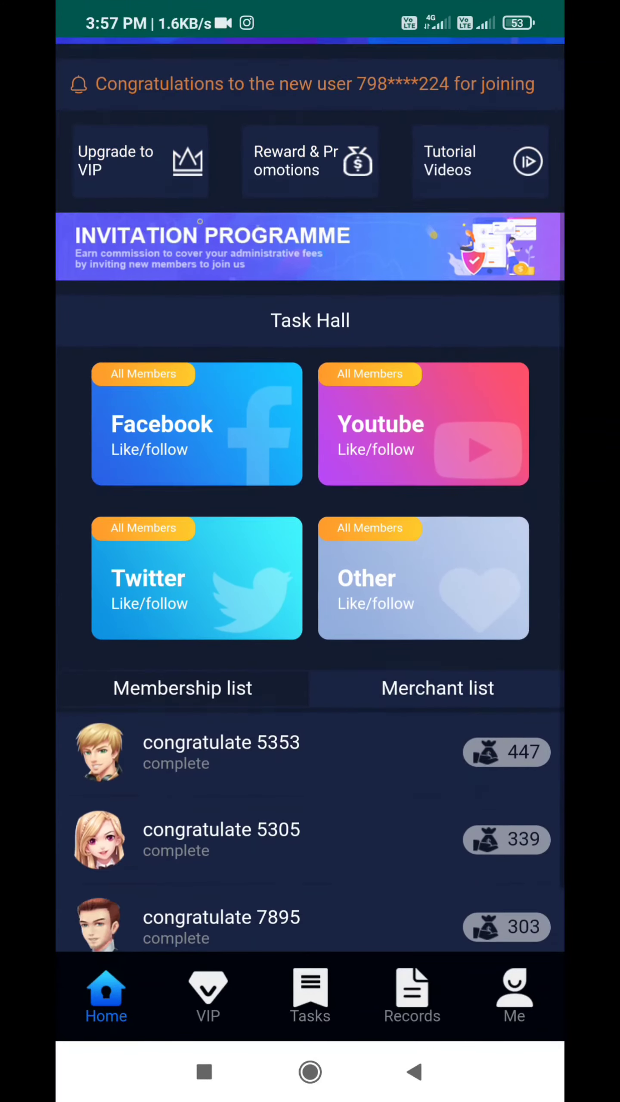
Step: From the Me tab, open 'Bind account' and focus the Bank account field
click(514, 991)
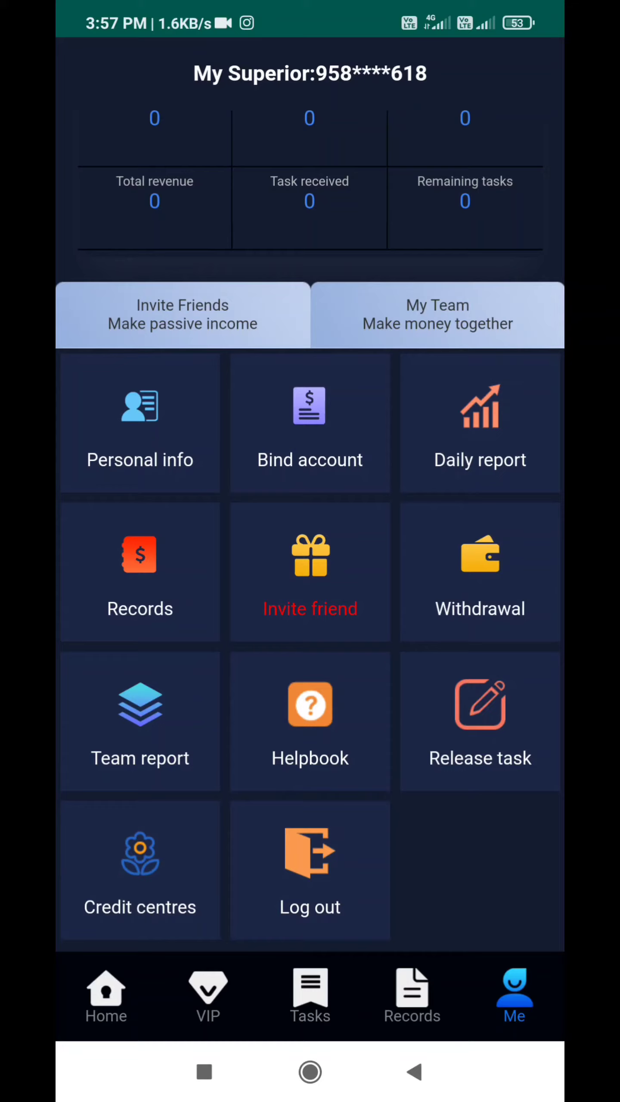
click(139, 423)
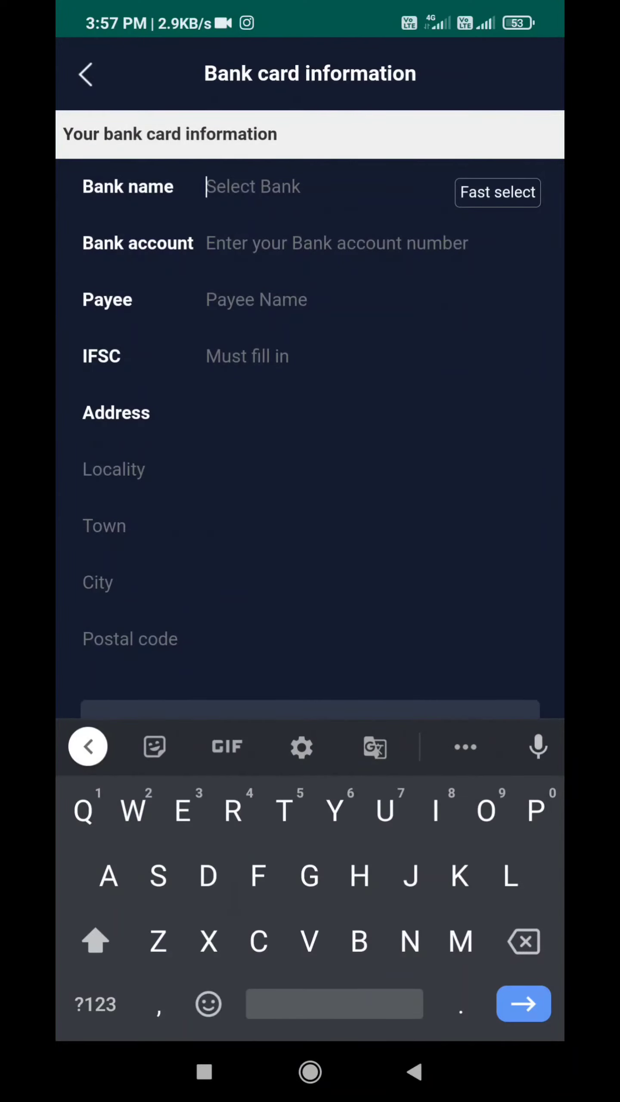
click(338, 242)
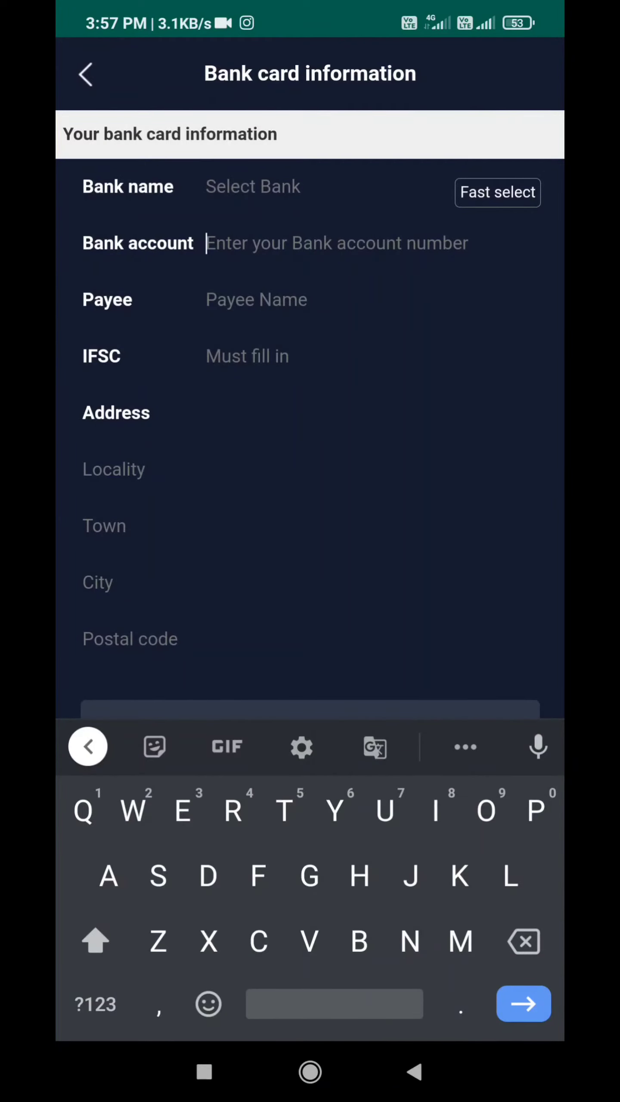